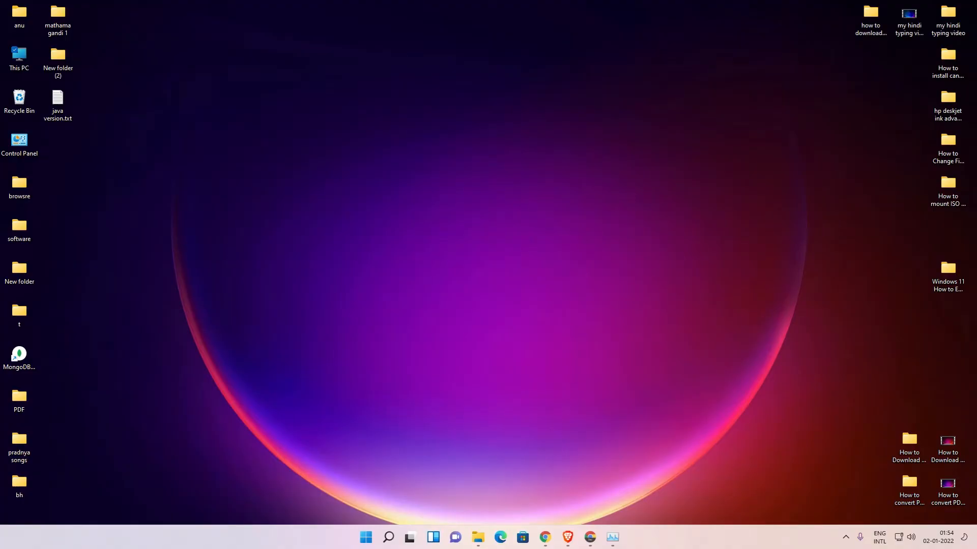
pyautogui.moveTo(474, 525)
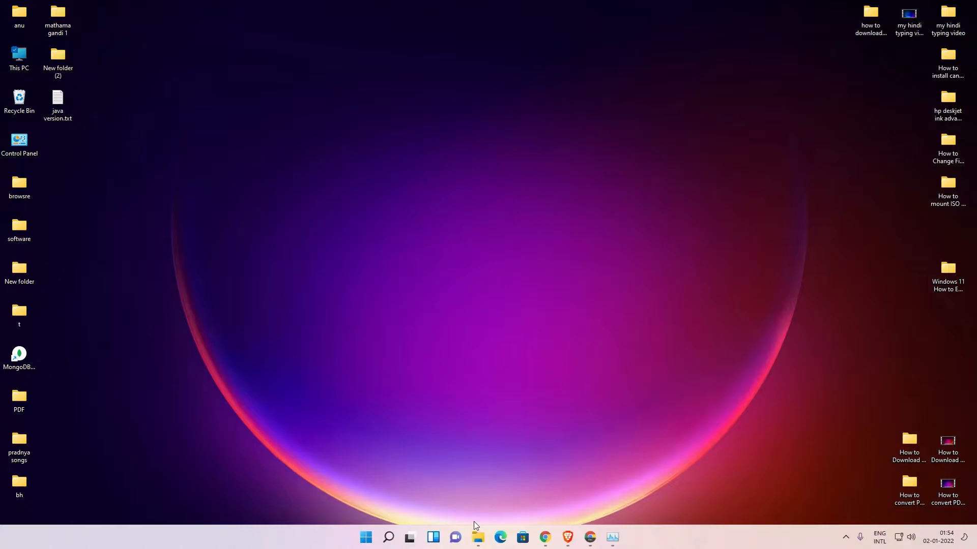
pyautogui.moveTo(599, 511)
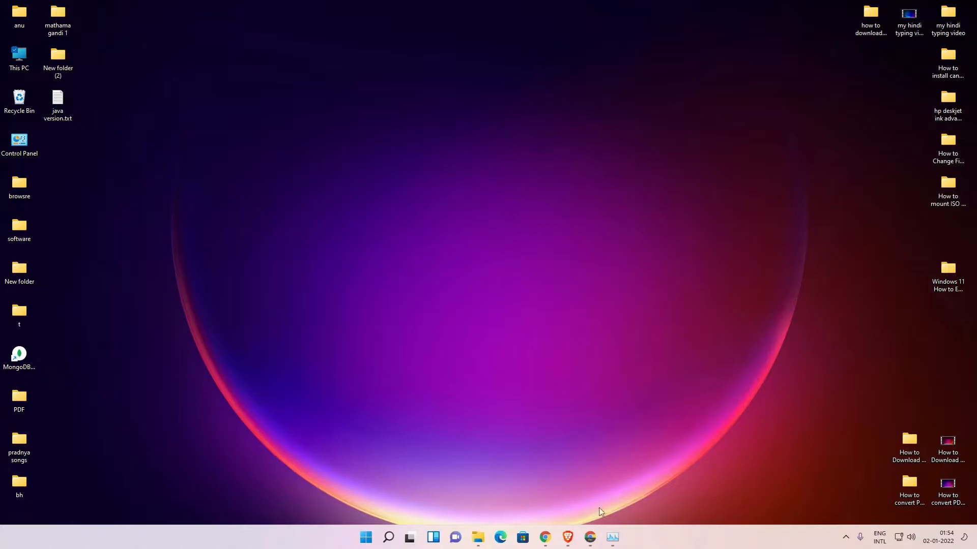
# Browse from This PC through Local Disk (C:) and Program Files into the Java folder
pyautogui.click(543, 537)
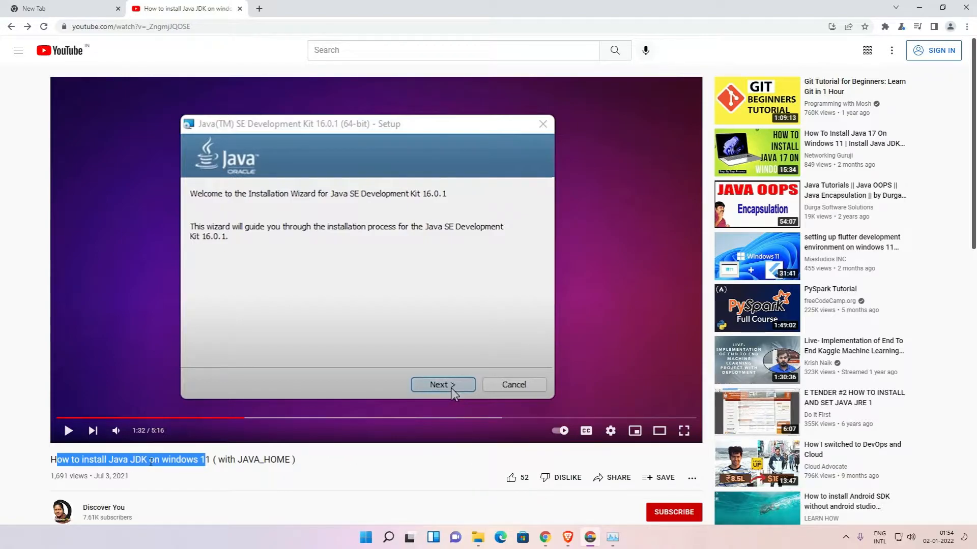
pyautogui.moveTo(444, 232)
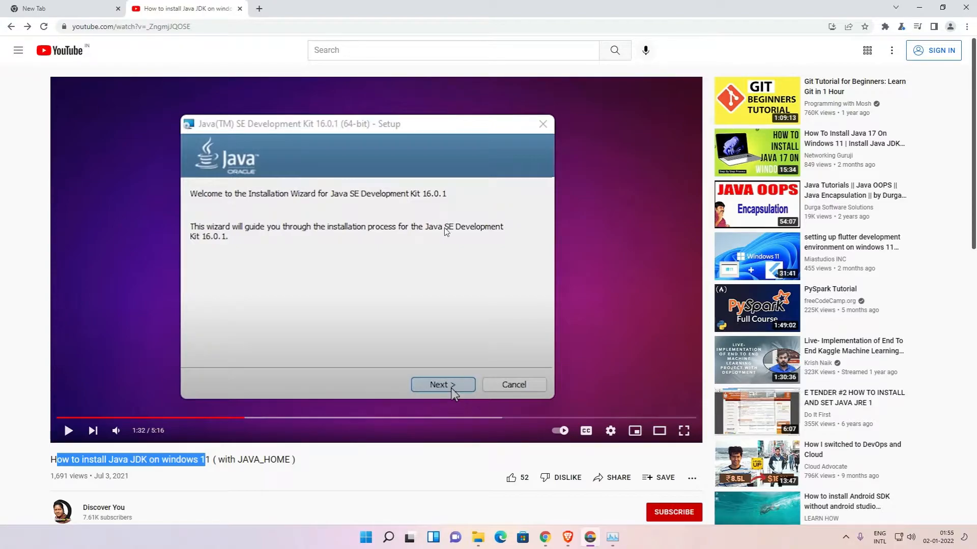
pyautogui.moveTo(608, 181)
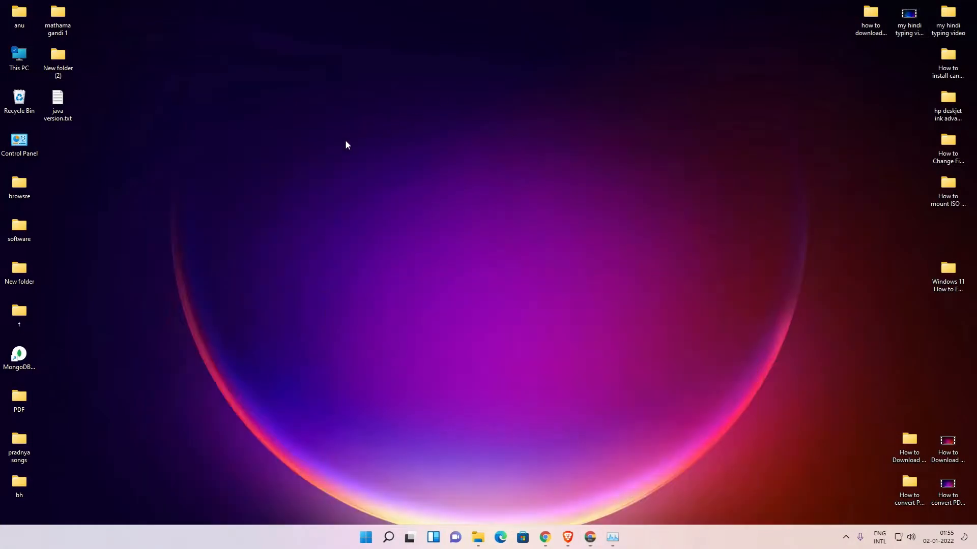
pyautogui.click(19, 59)
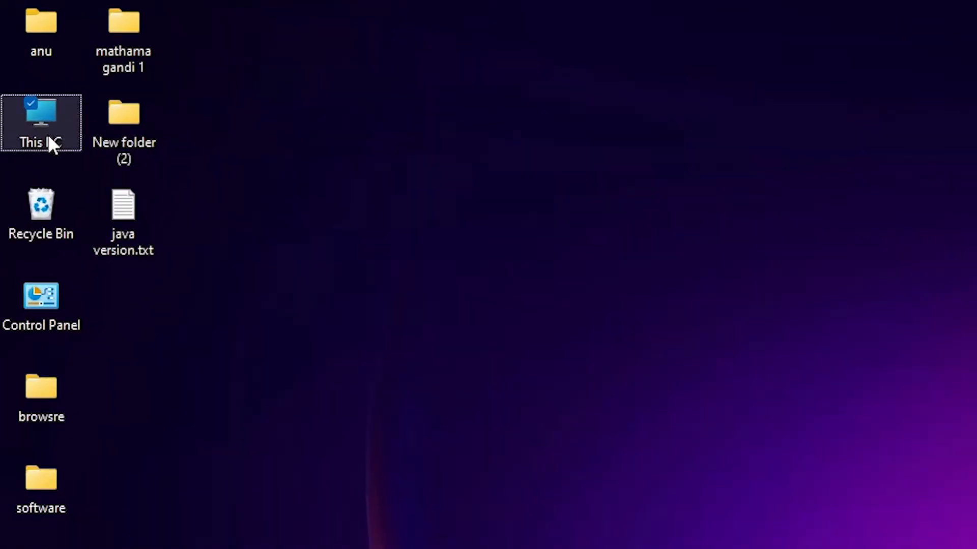
pyautogui.doubleClick(41, 123)
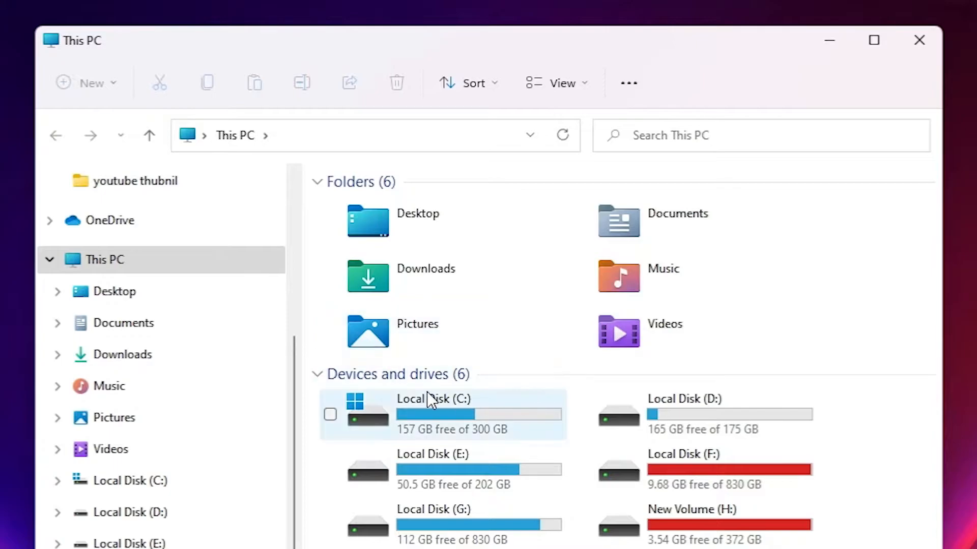
pyautogui.doubleClick(433, 414)
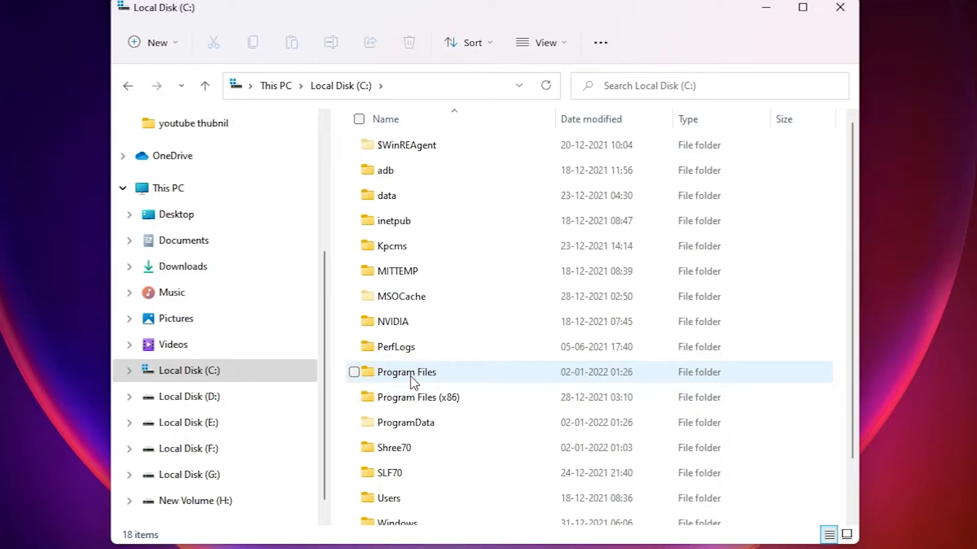
pyautogui.doubleClick(406, 372)
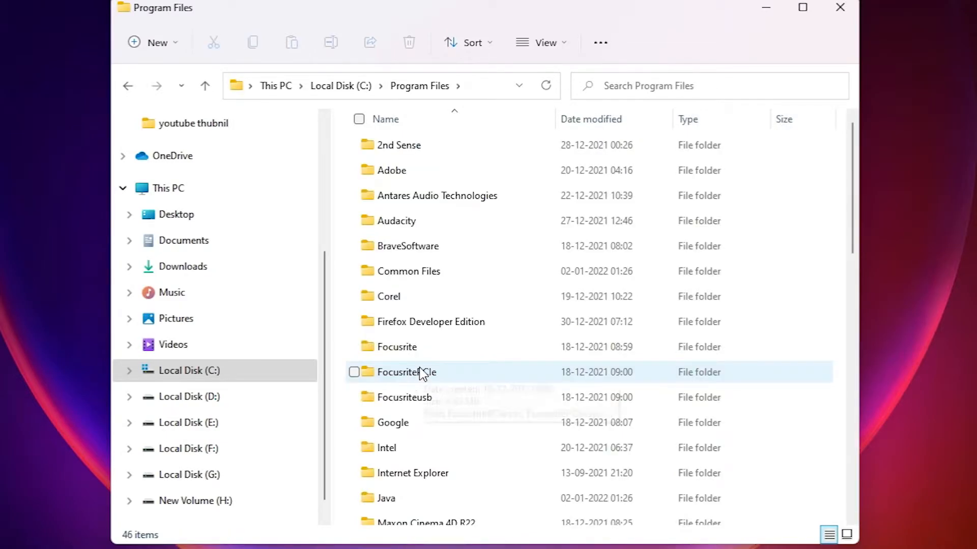
pyautogui.scroll(-3)
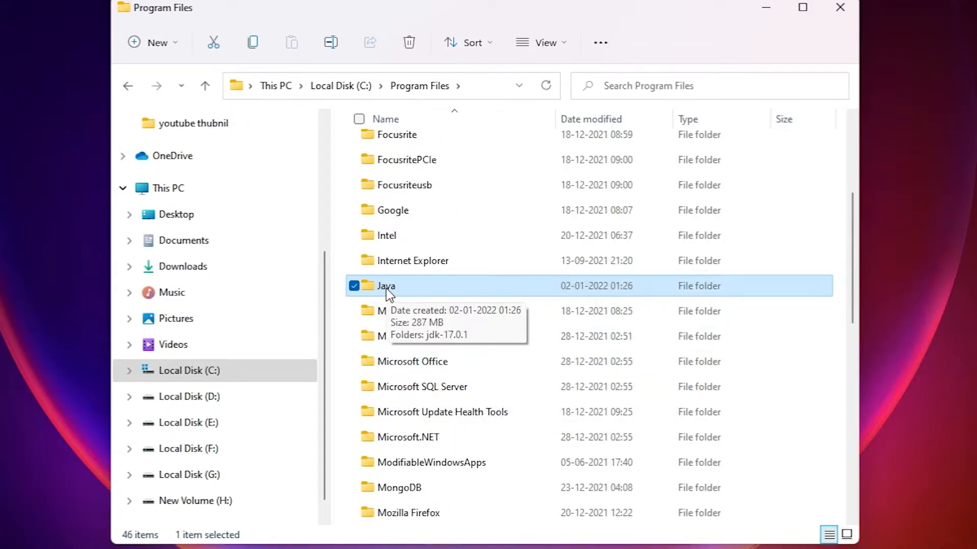
pyautogui.doubleClick(387, 286)
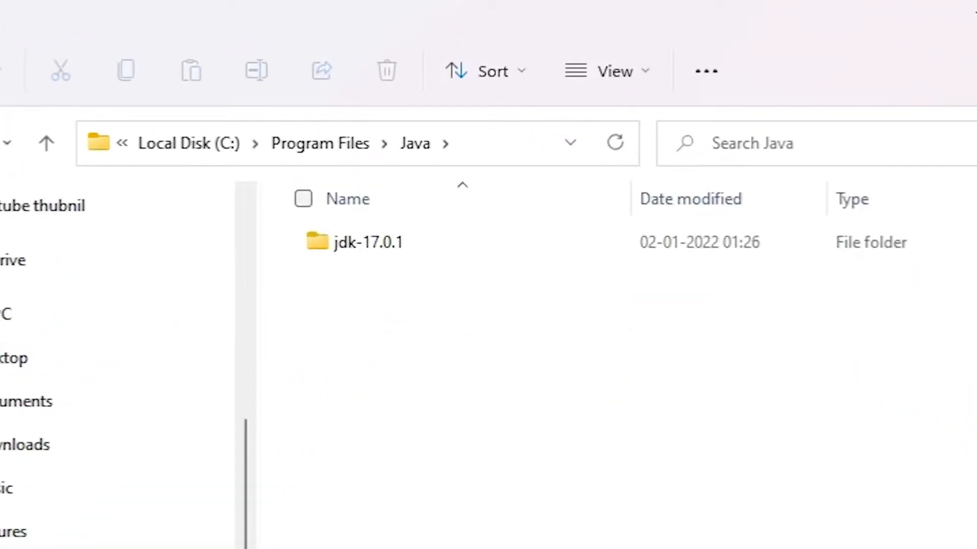
pyautogui.moveTo(367, 242)
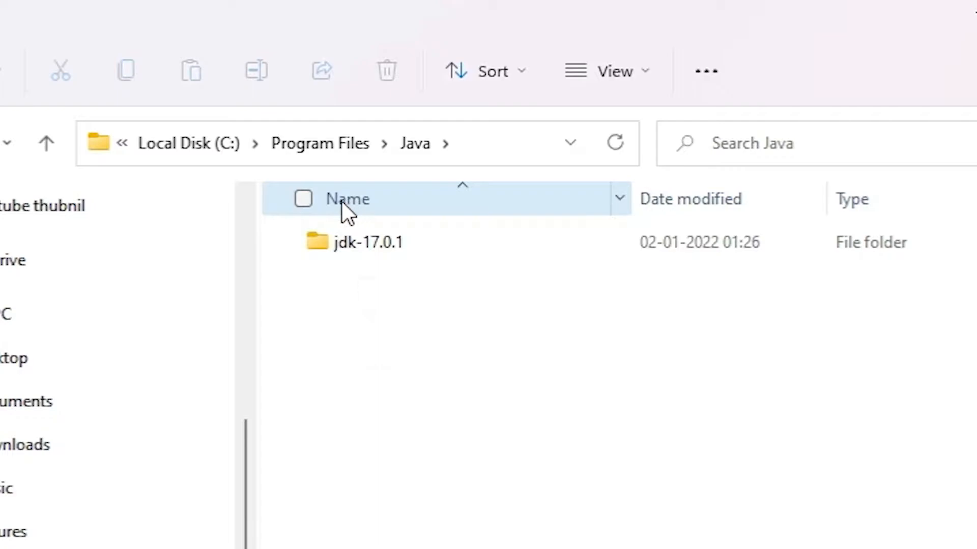
pyautogui.moveTo(367, 242)
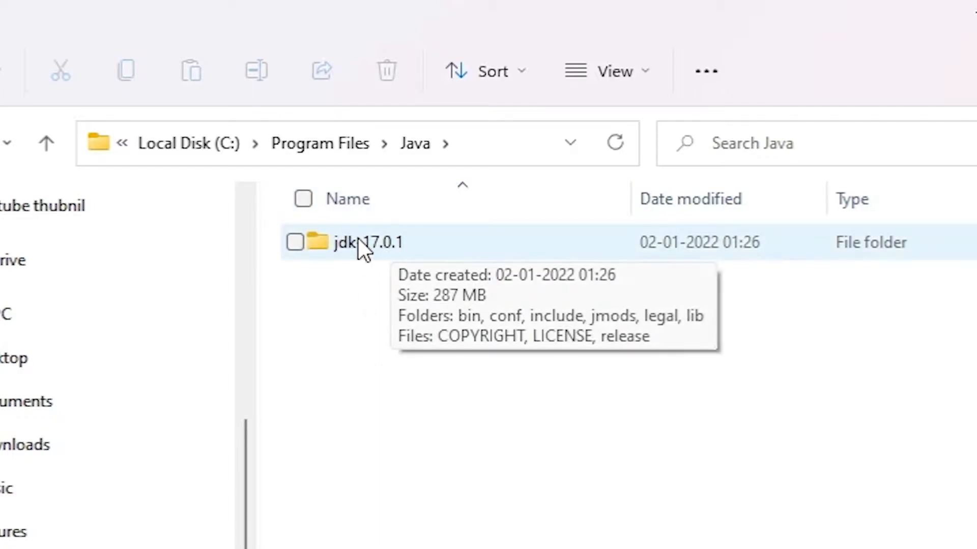
# Go into jdk-17.0.1\bin and copy its full path from the address bar
pyautogui.doubleClick(366, 242)
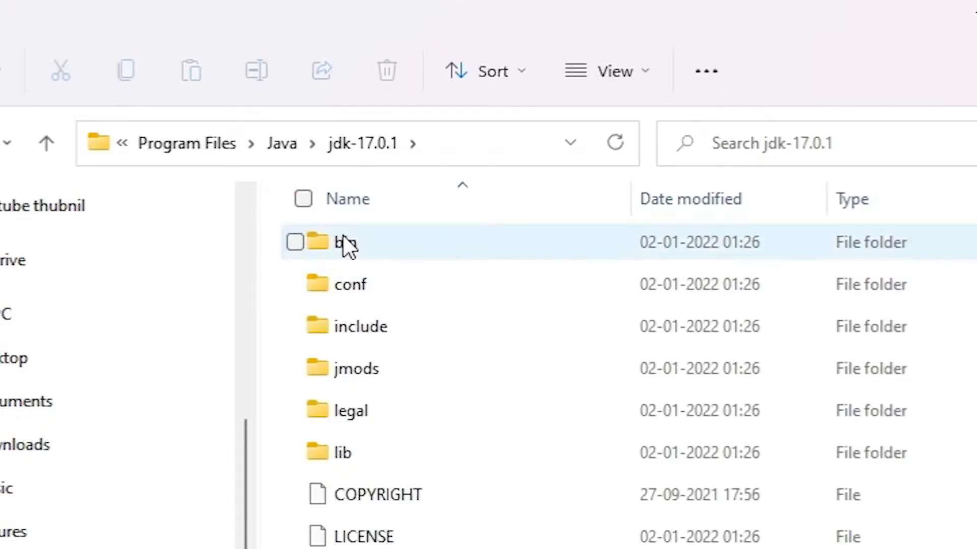
pyautogui.doubleClick(345, 242)
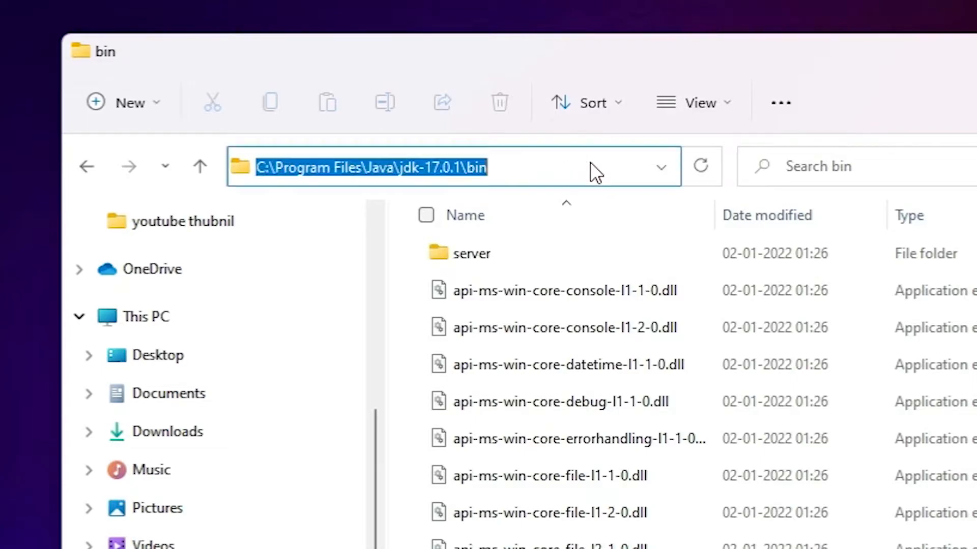
pyautogui.click(258, 167)
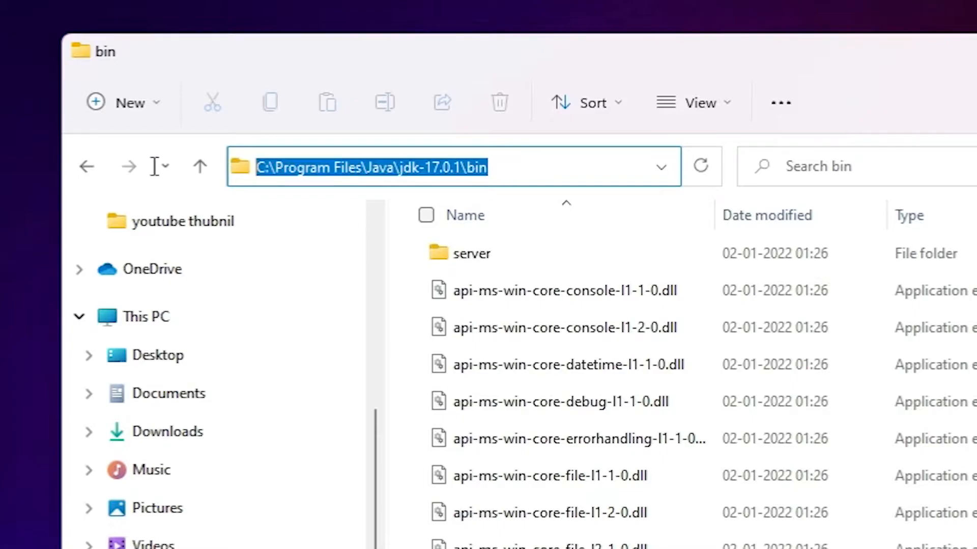
pyautogui.rightClick(370, 166)
pyautogui.write('e')
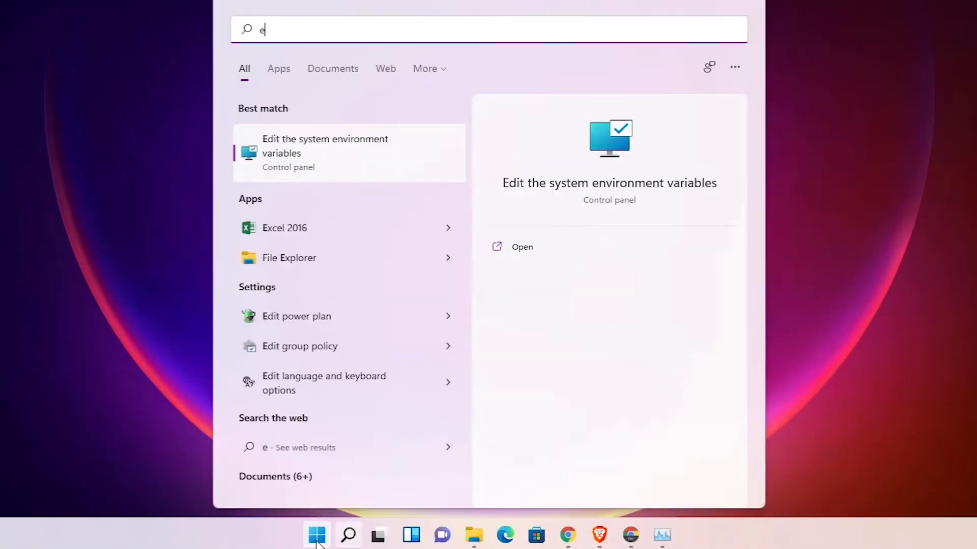
# Search 'en' and choose 'Edit the system environment variables' to reach System Properties
pyautogui.write('n')
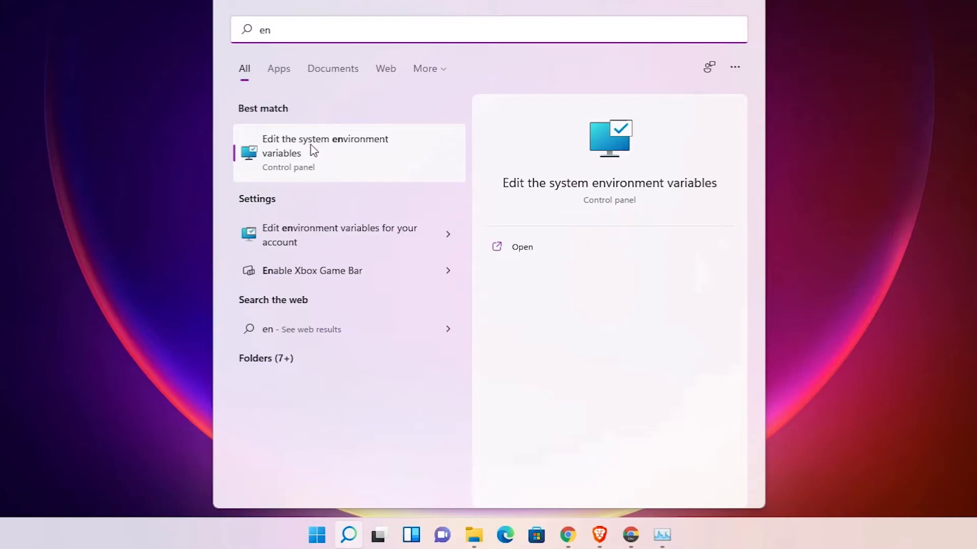
pyautogui.moveTo(281, 150)
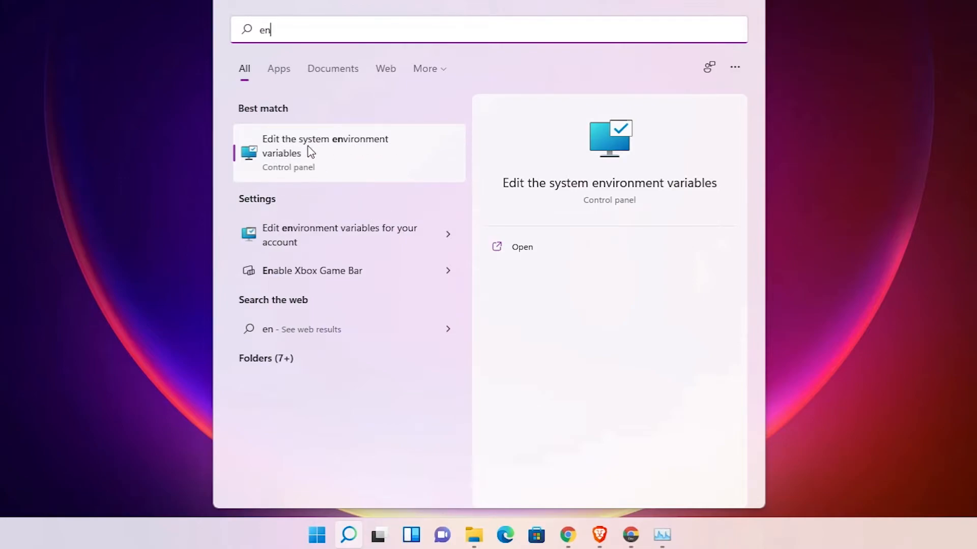
pyautogui.click(521, 246)
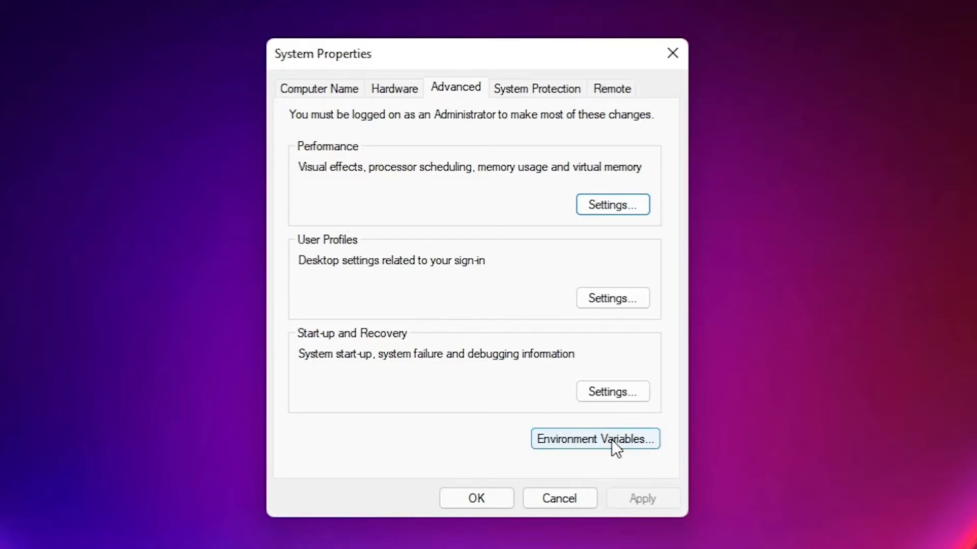
# Bring up Environment Variables and scroll the System variables list to Path
pyautogui.click(594, 438)
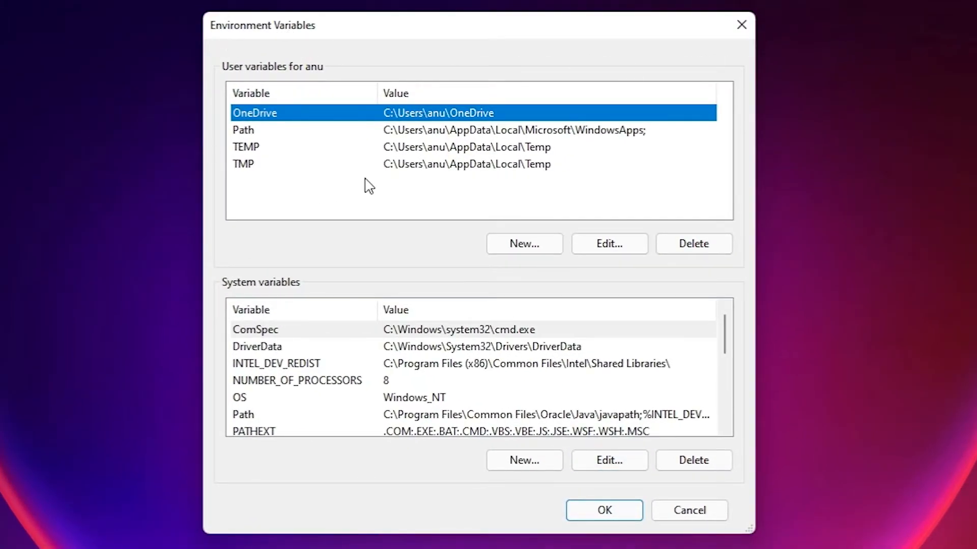
pyautogui.moveTo(277, 293)
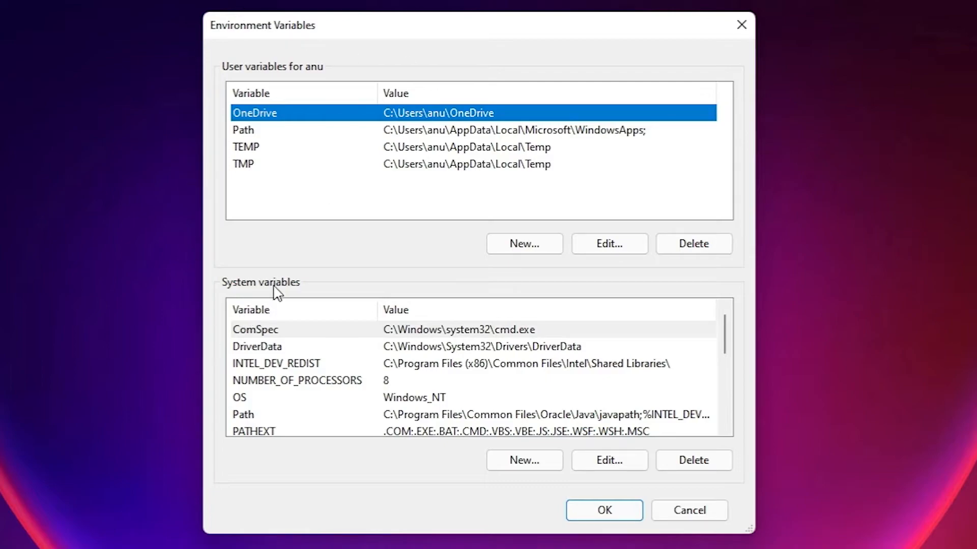
pyautogui.moveTo(362, 305)
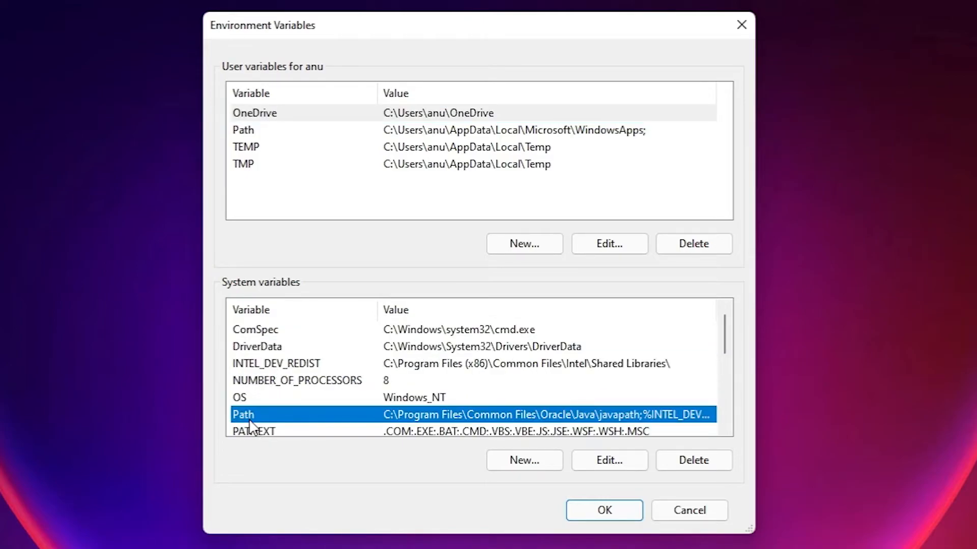
pyautogui.scroll(-3)
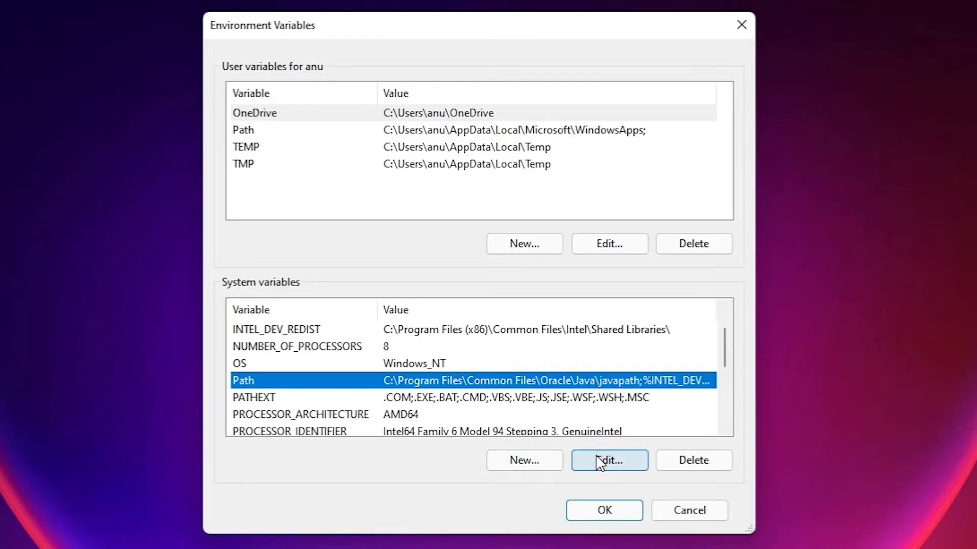
# Add C:\Program Files\Java\jdk-17.0.1\bin as a new system Path entry and confirm
pyautogui.click(609, 460)
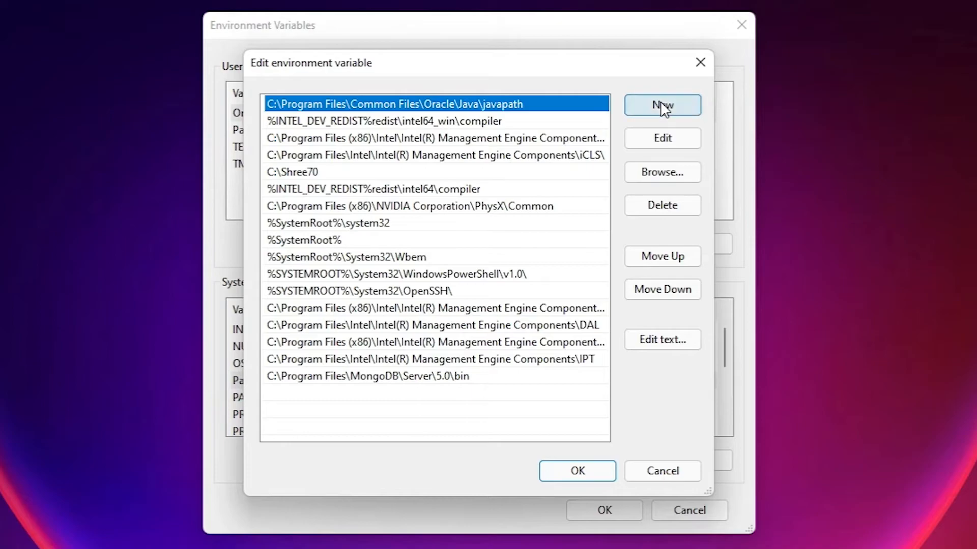
pyautogui.click(663, 105)
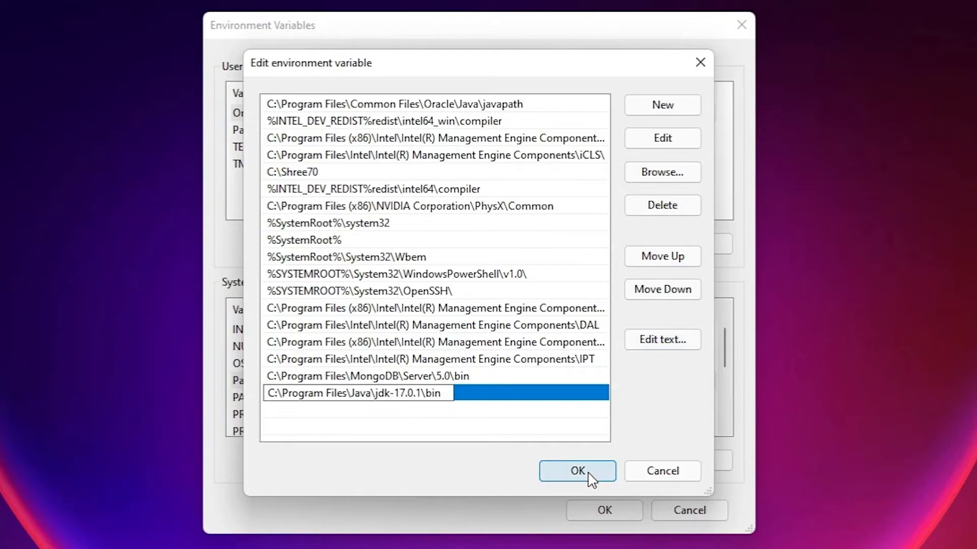
pyautogui.click(575, 471)
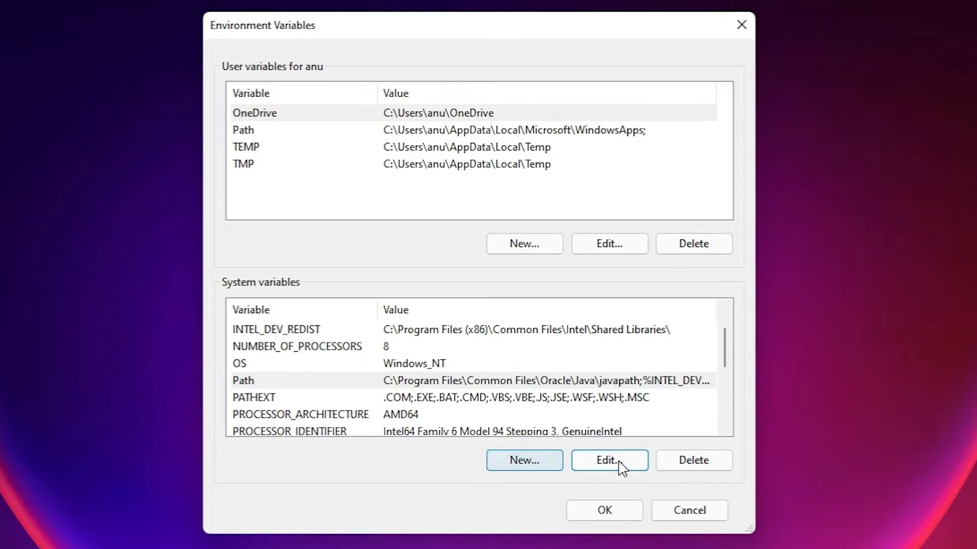
# Create system variable JAVA_HOME = C:\Program Files\Java\jdk-17.0.1 and close the settings
pyautogui.click(524, 460)
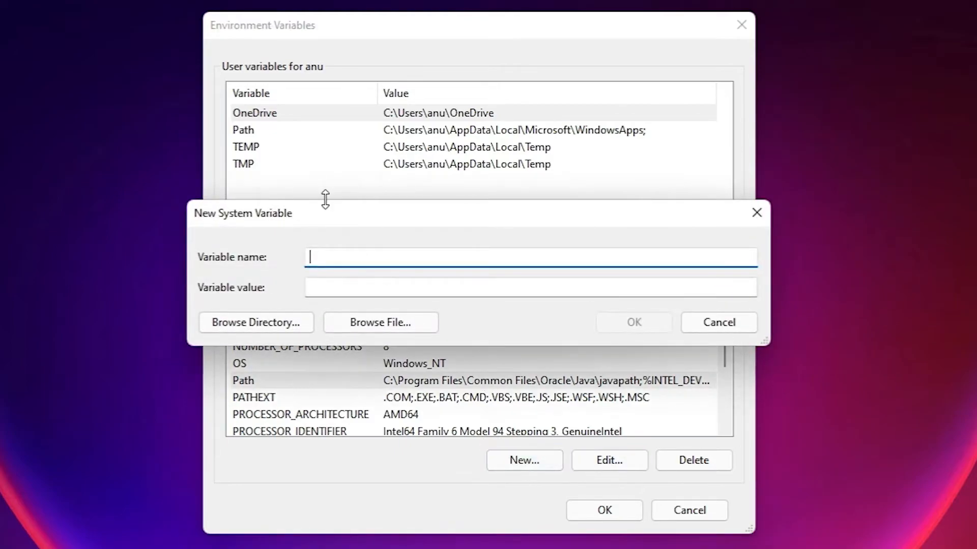
pyautogui.write('J')
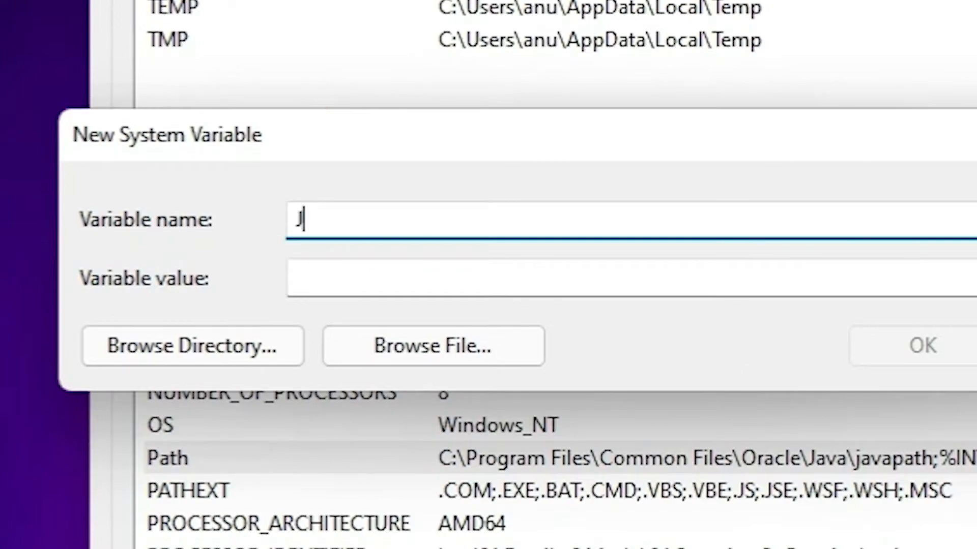
pyautogui.write('AVA')
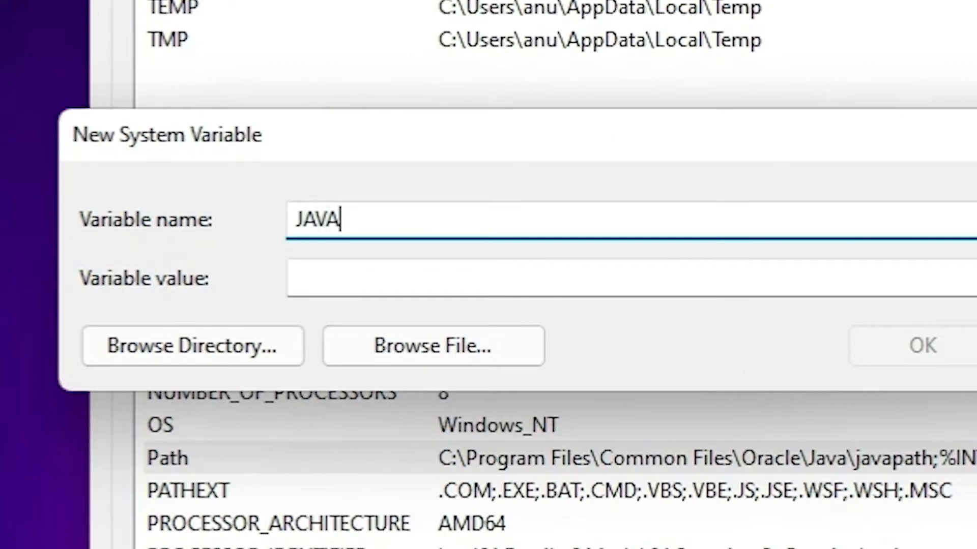
pyautogui.write('_HO')
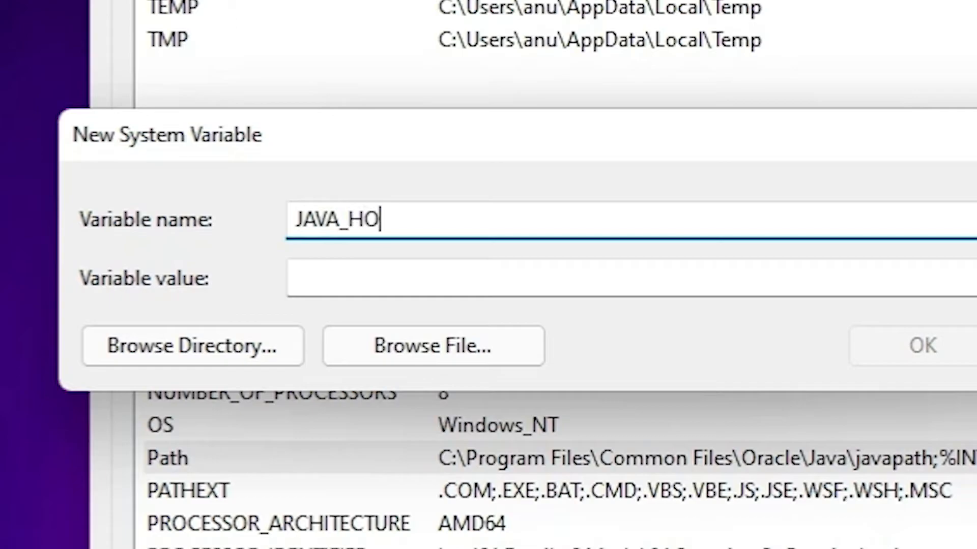
pyautogui.write('ME')
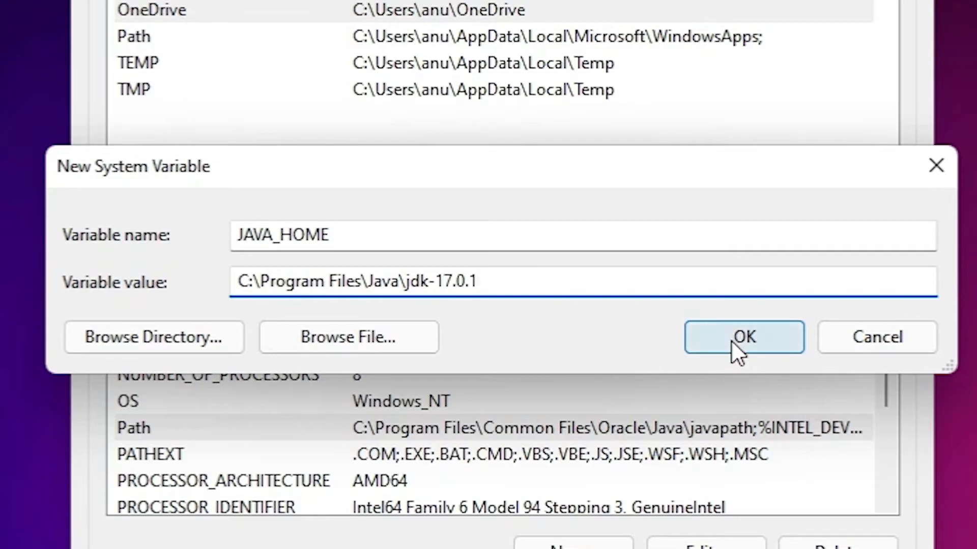
pyautogui.click(742, 336)
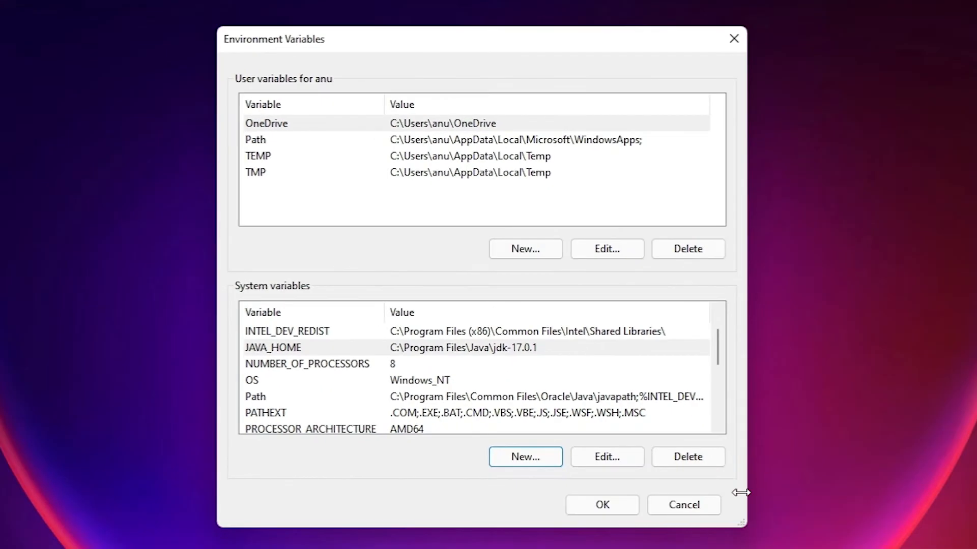
pyautogui.moveTo(619, 442)
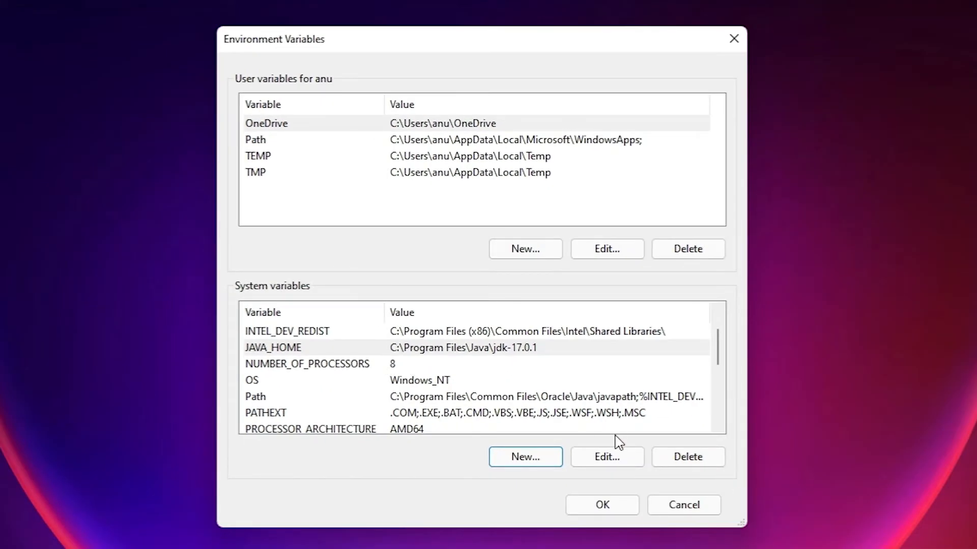
pyautogui.click(601, 504)
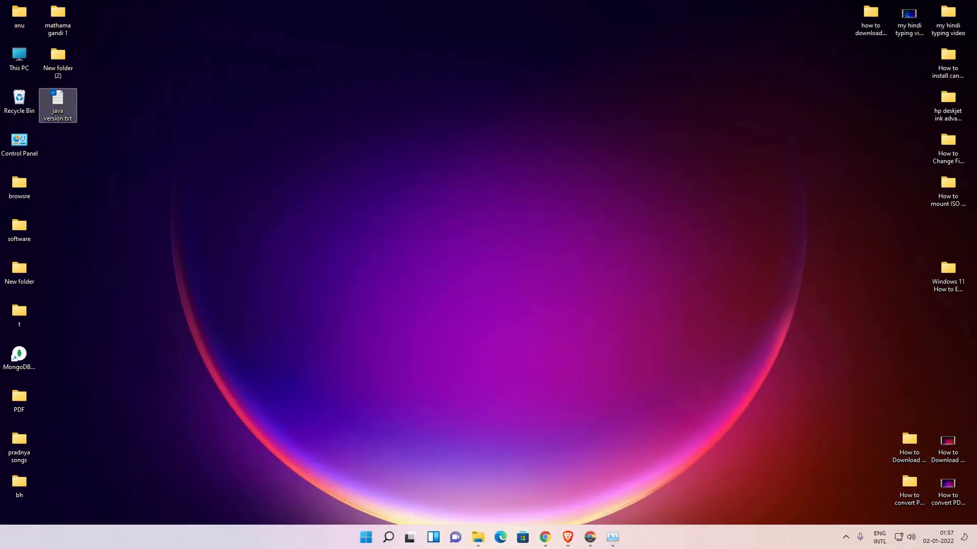
# Search 'cmd' from Start to launch Command Prompt
pyautogui.click(366, 537)
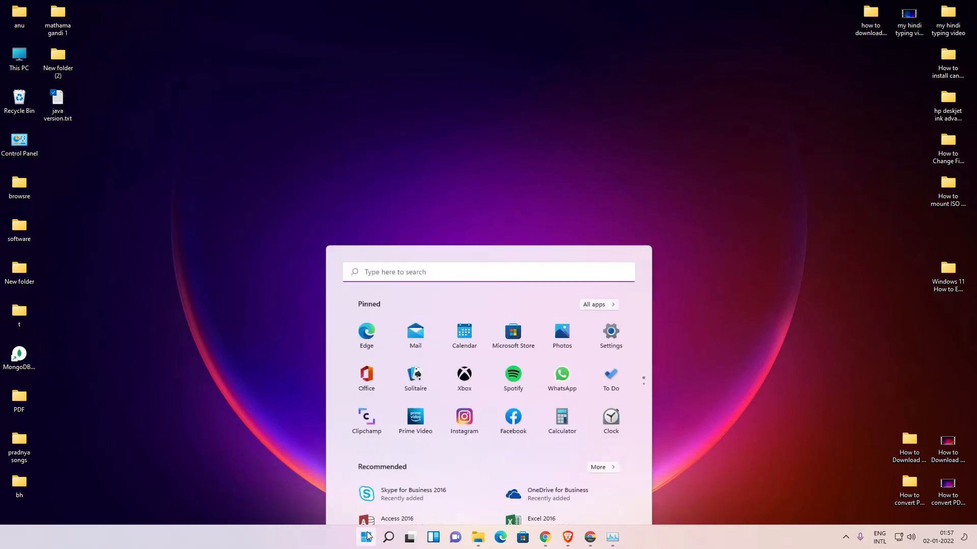
pyautogui.write('cmd')
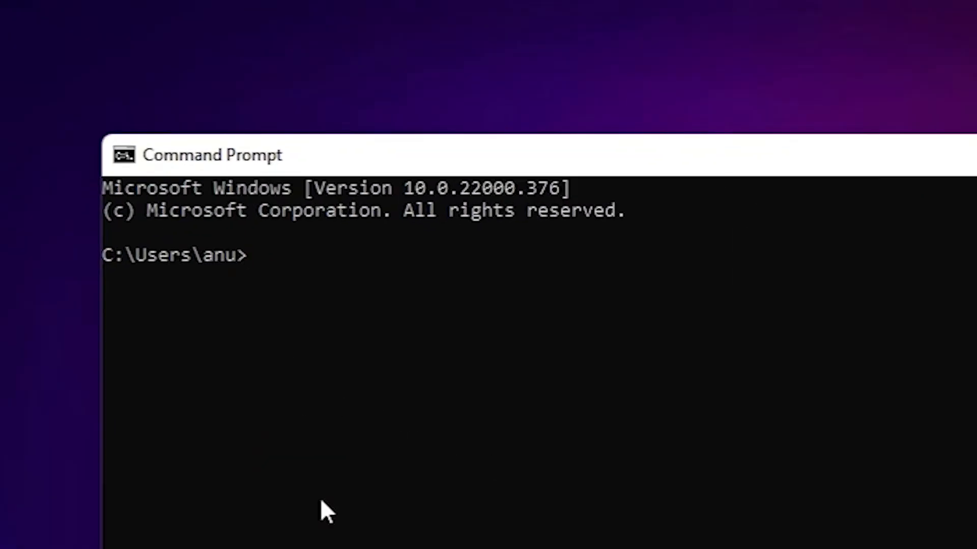
# Run java -version and highlight the reported version 17.0.1
pyautogui.write('java -version')
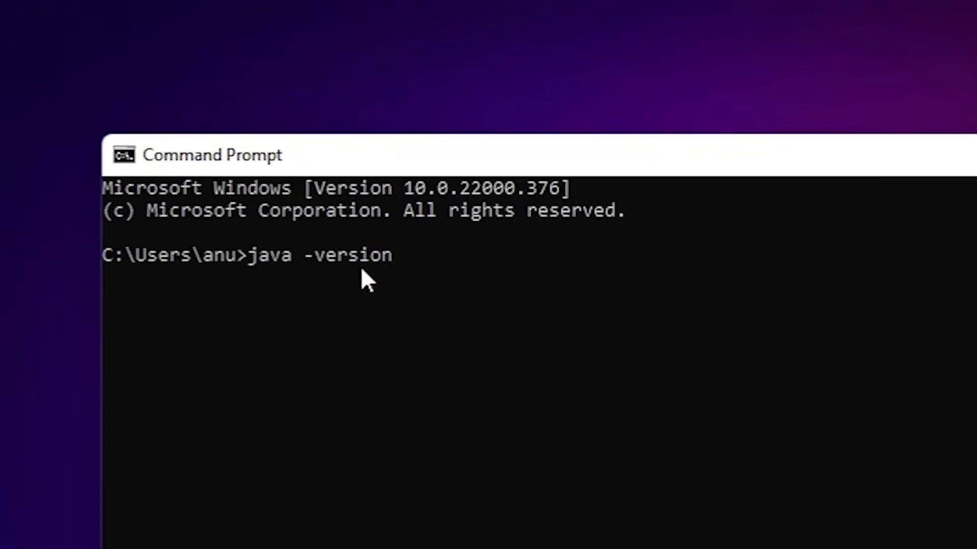
pyautogui.moveTo(370, 277)
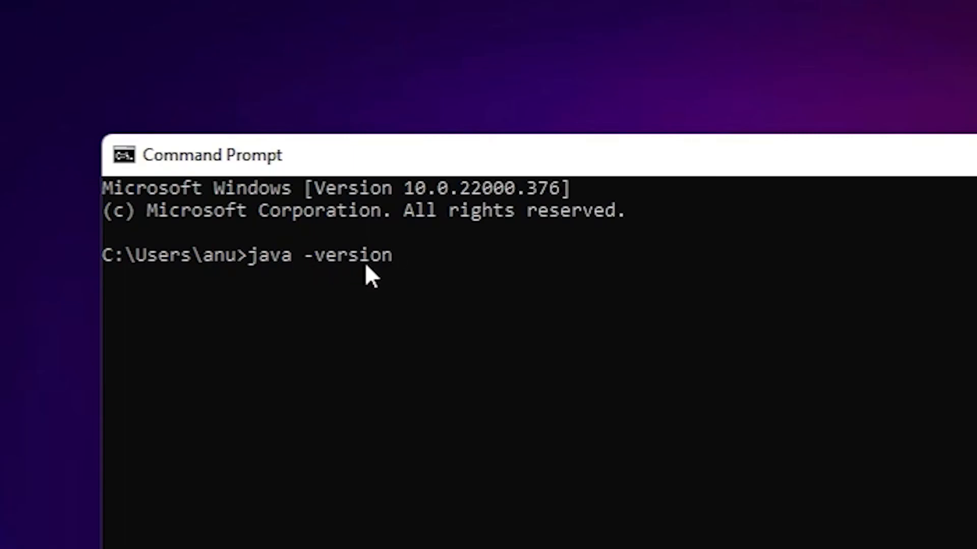
pyautogui.press('Enter')
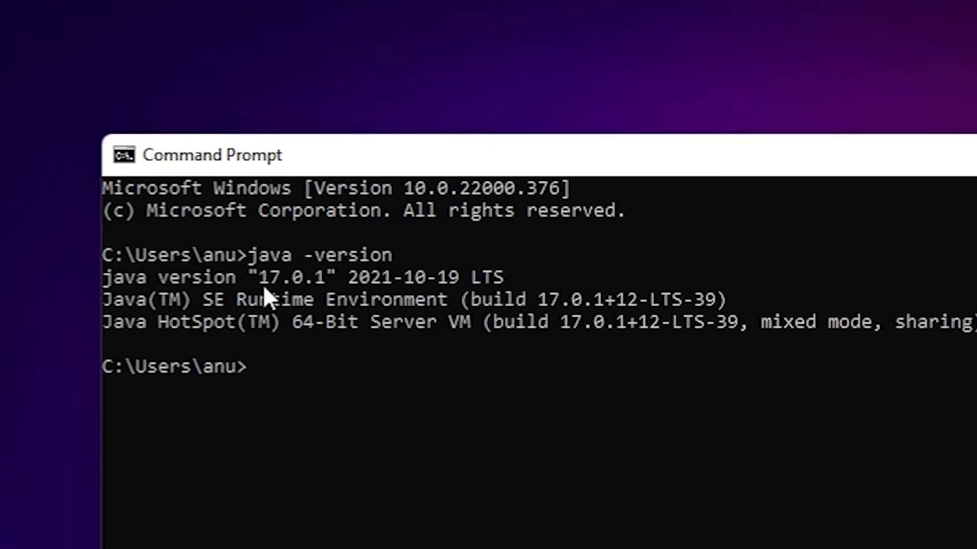
pyautogui.moveTo(258, 277); pyautogui.dragTo(329, 277)
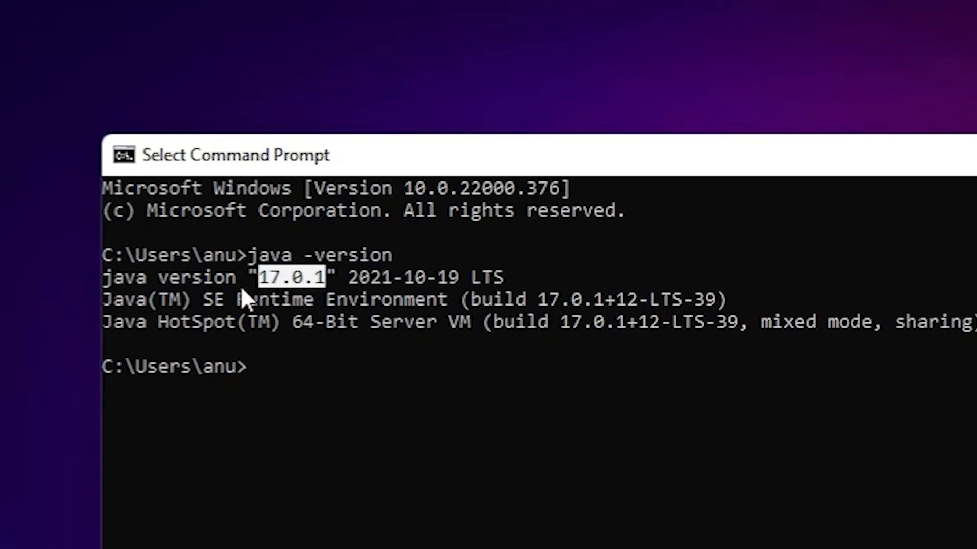
pyautogui.moveTo(310, 227)
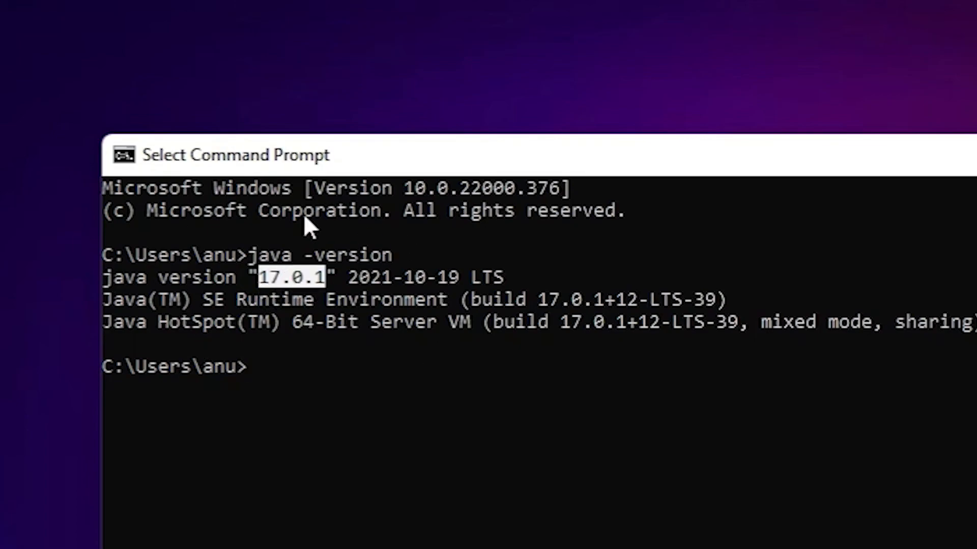